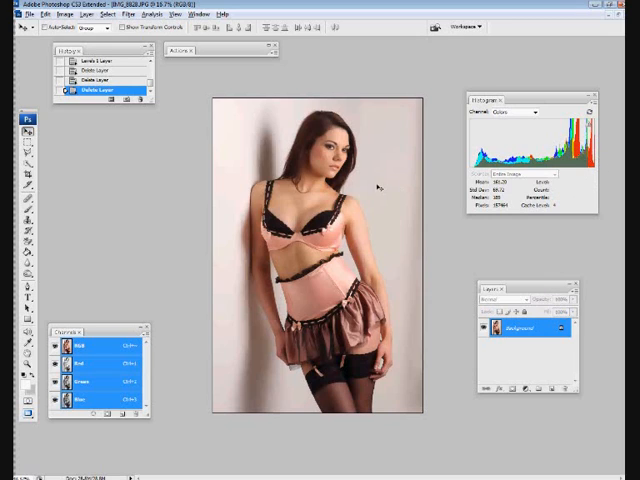
mouse_move(248, 330)
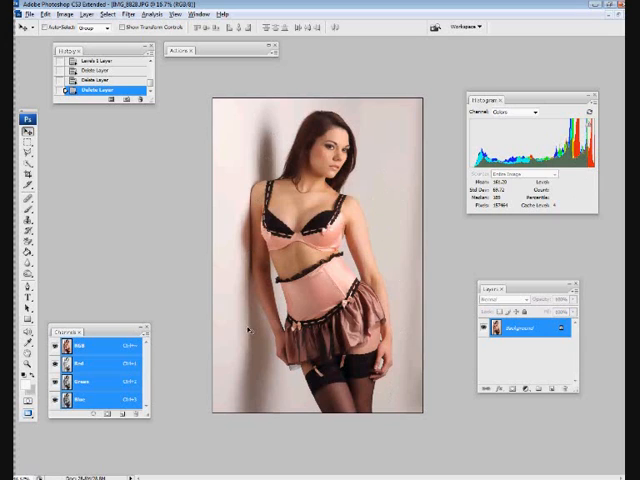
mouse_move(392, 152)
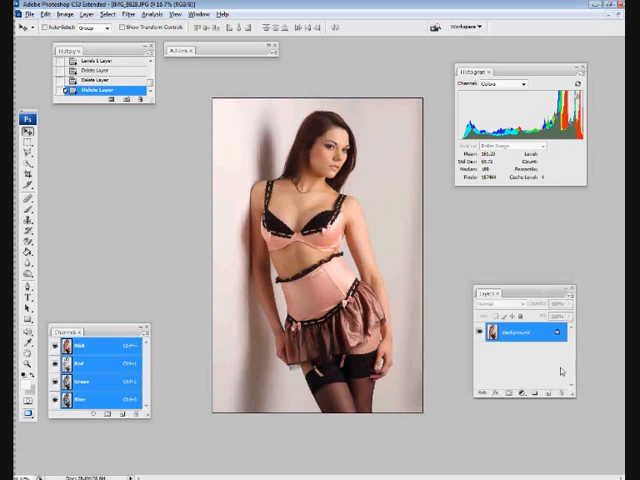
Add a Photo Filter adjustment layer set to the Cyan filter with adjusted density and apply it.
left_click(524, 408)
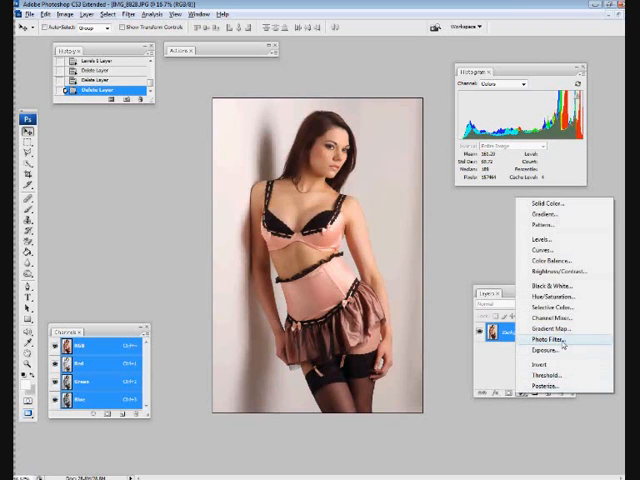
left_click(552, 340)
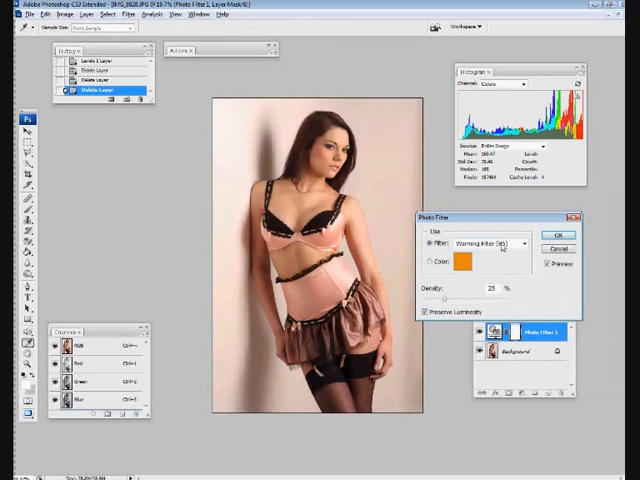
left_click(488, 244)
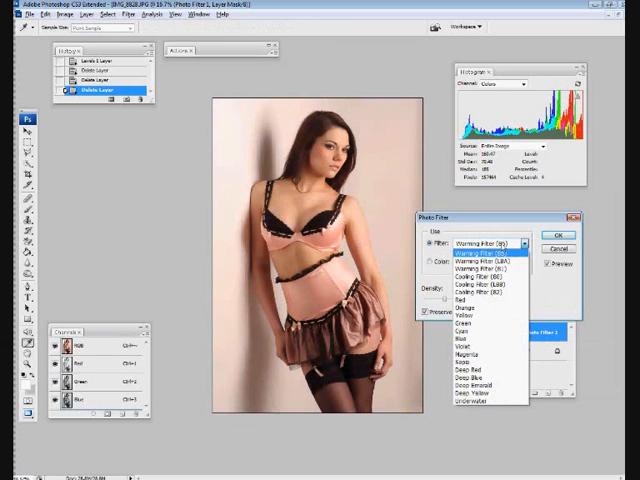
mouse_move(480, 332)
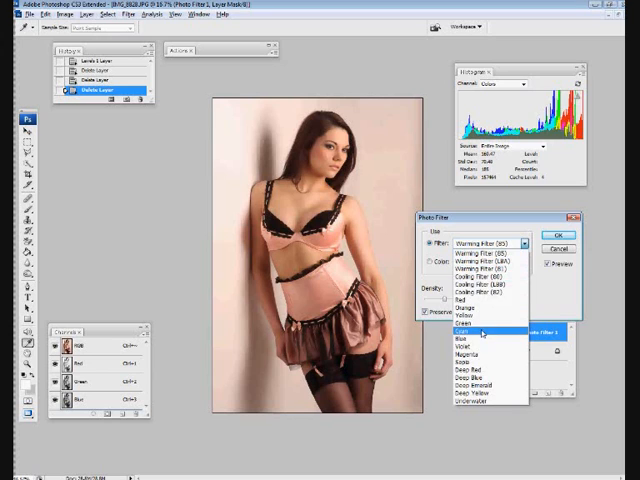
left_click(482, 332)
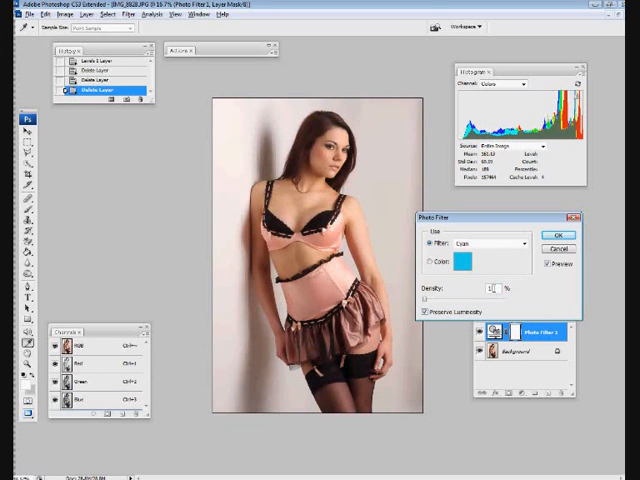
mouse_move(490, 288)
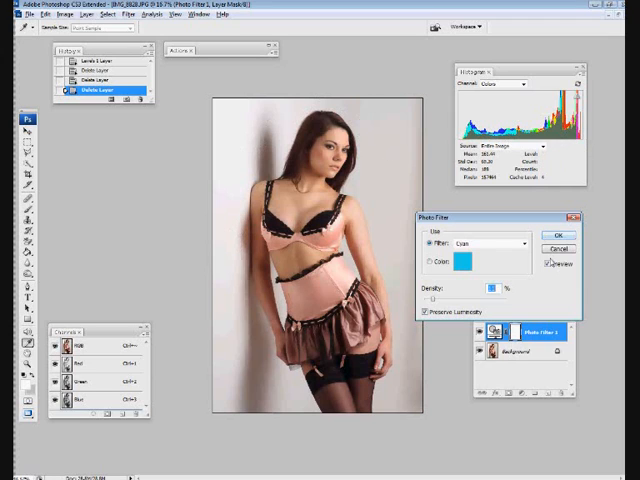
left_click(552, 264)
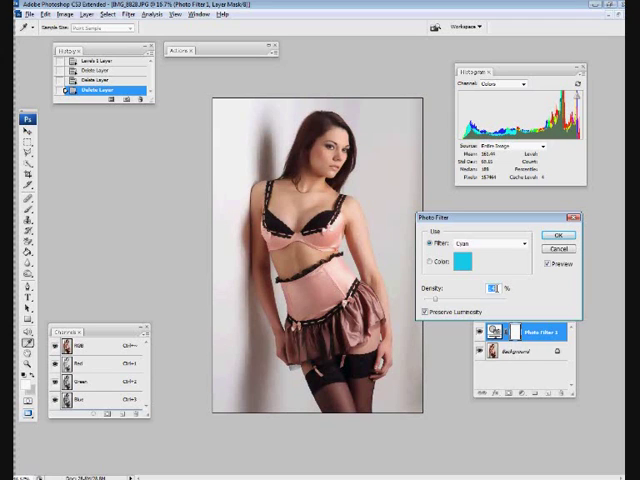
left_click(558, 232)
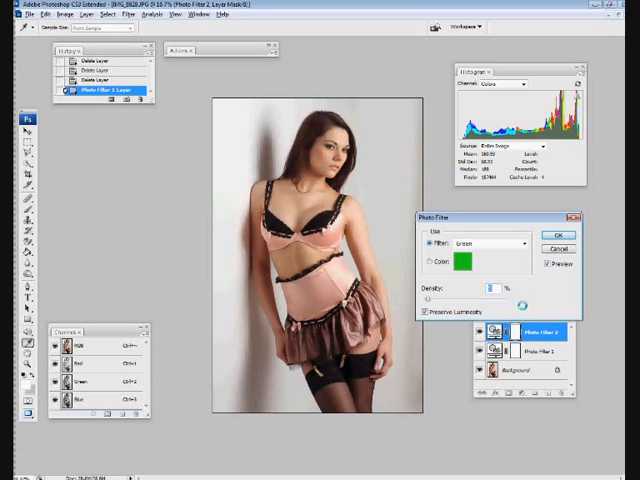
Apply the green Photo Filter and select the Photo Filter 1 layer in the Layers panel.
left_click(560, 234)
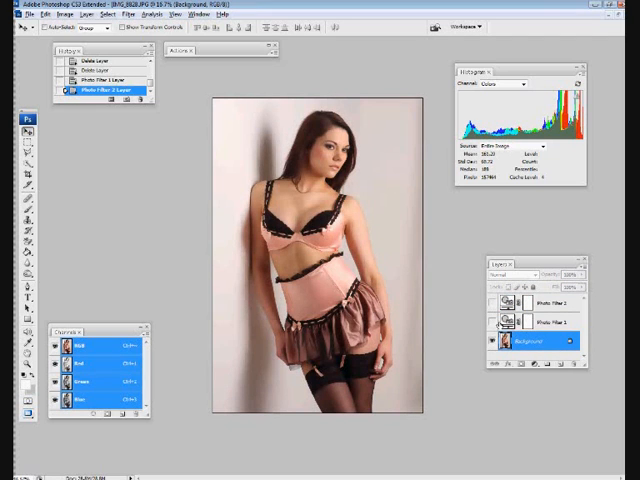
left_click(548, 324)
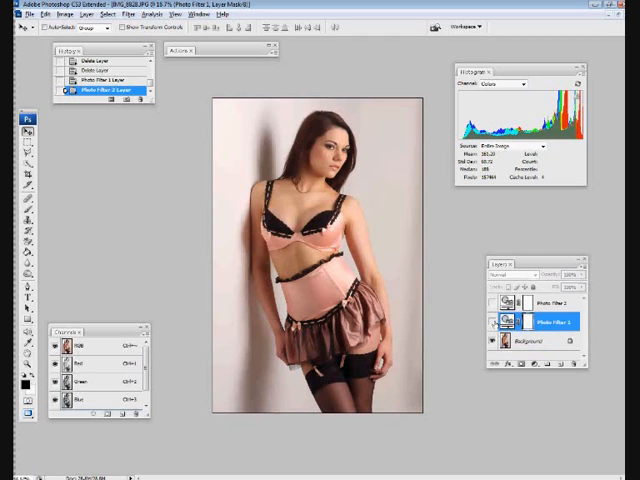